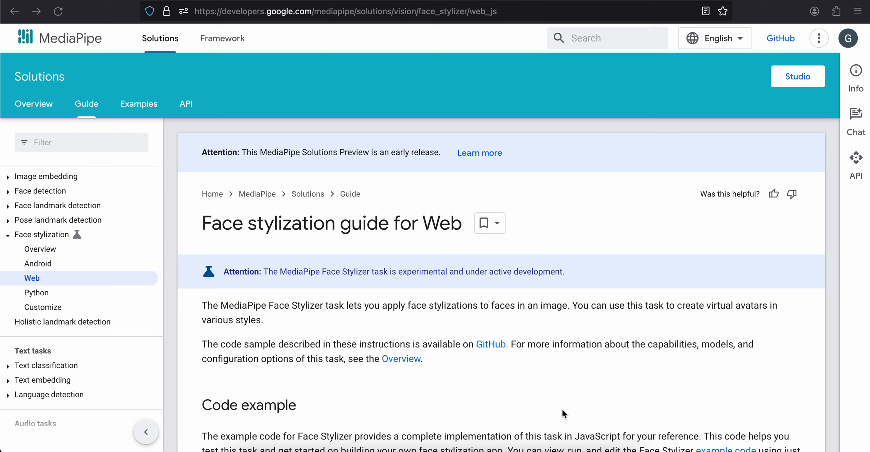
mouse_move(93, 207)
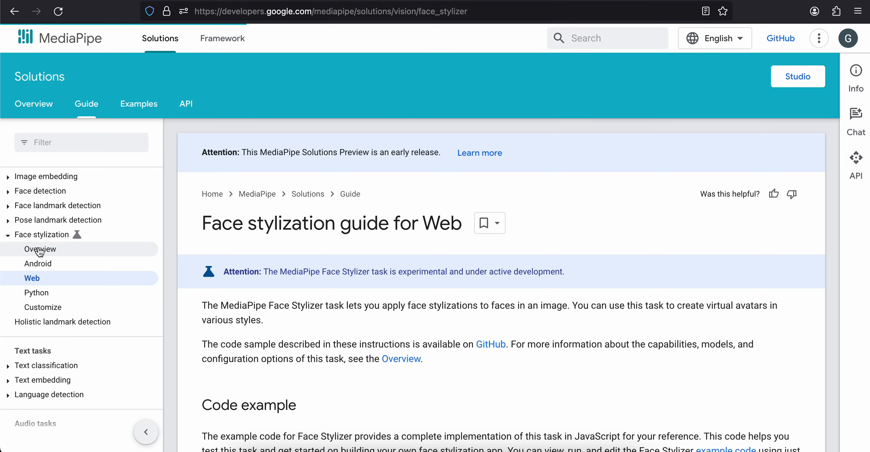
Open the Face Stylizer overview, scroll to the Models list and bring up options for the Color sketch link.
click(40, 249)
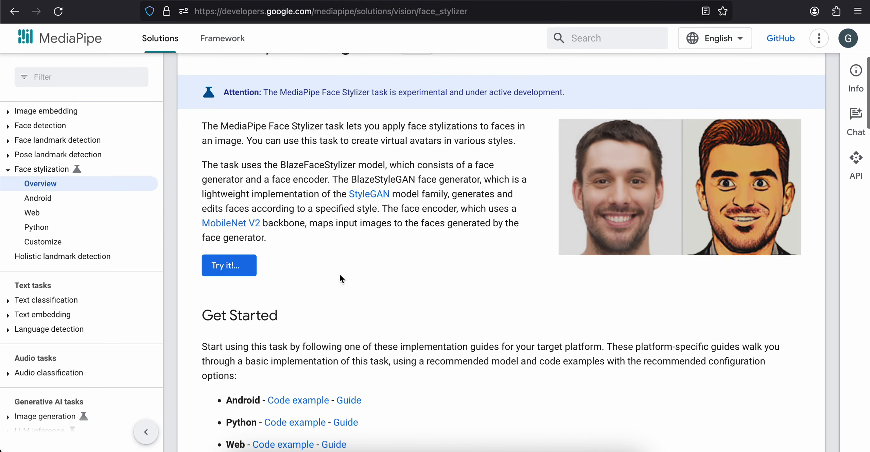
scroll(down, 3)
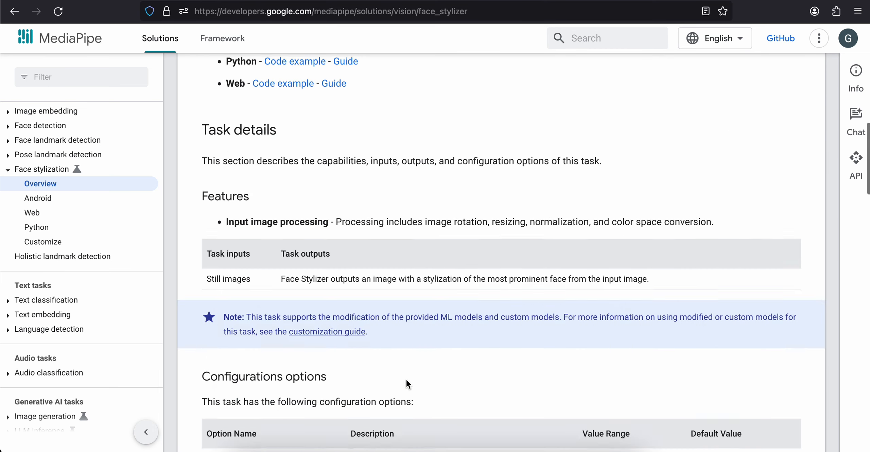
scroll(down, 3)
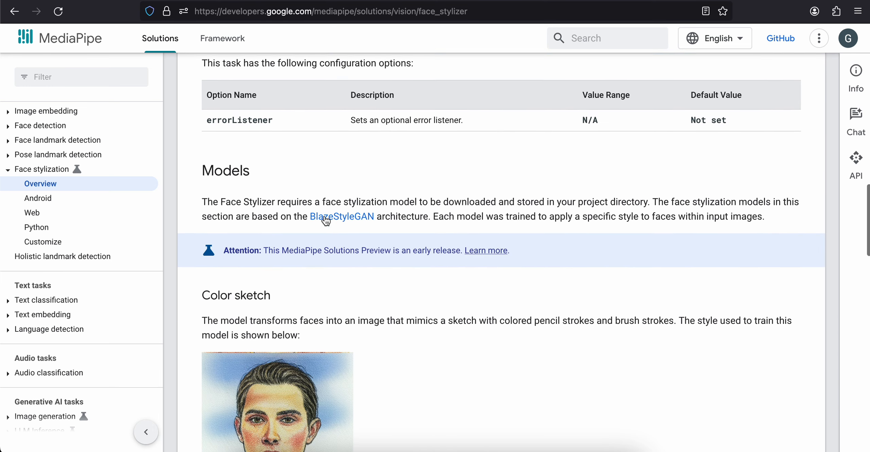
scroll(down, 3)
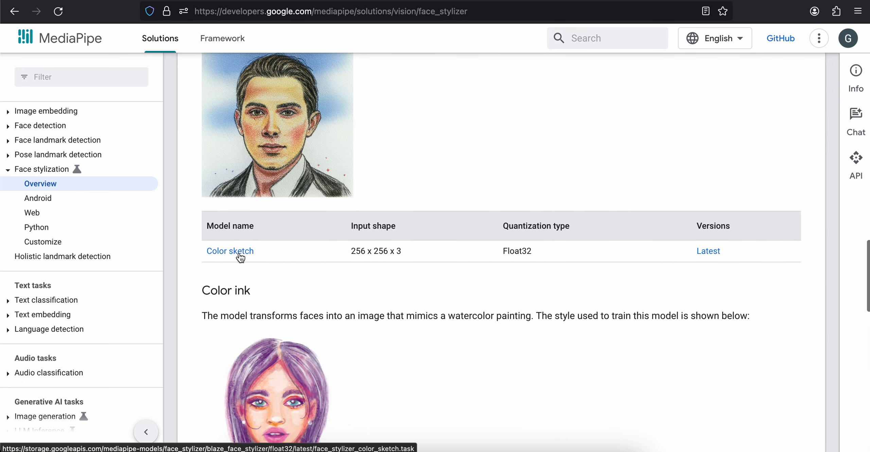
right_click(230, 251)
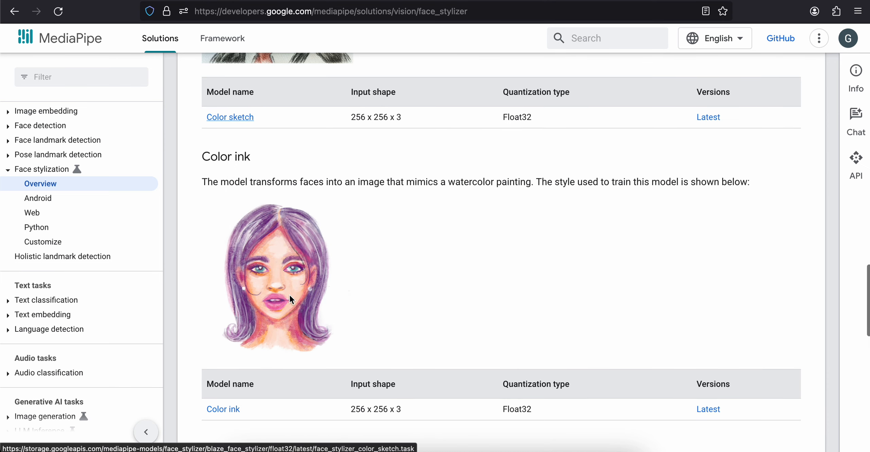
scroll(down, 3)
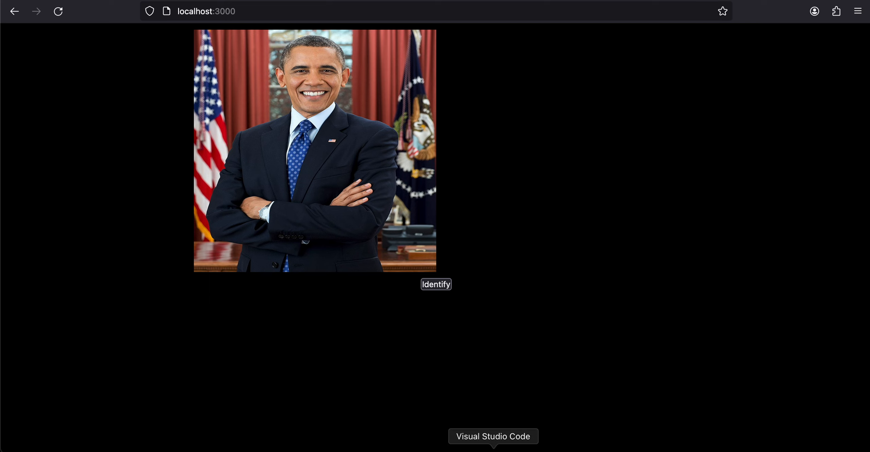
Run Identify in the localhost app so a painted version of the portrait appears beside it.
click(493, 436)
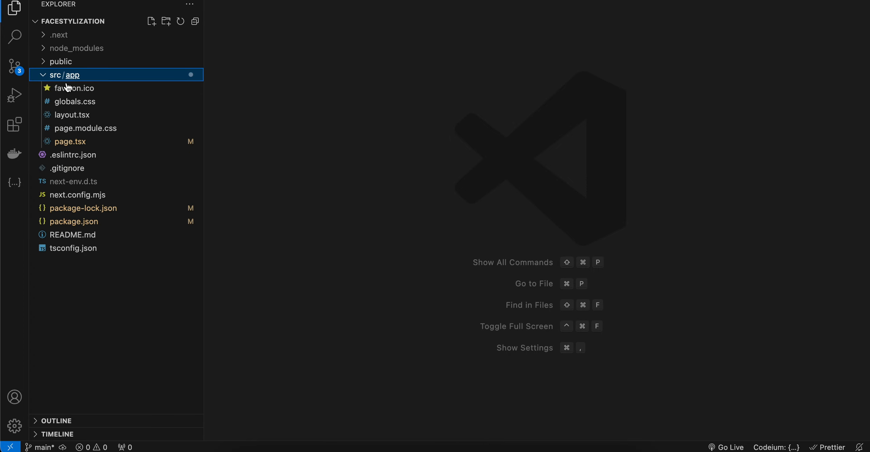
click(71, 141)
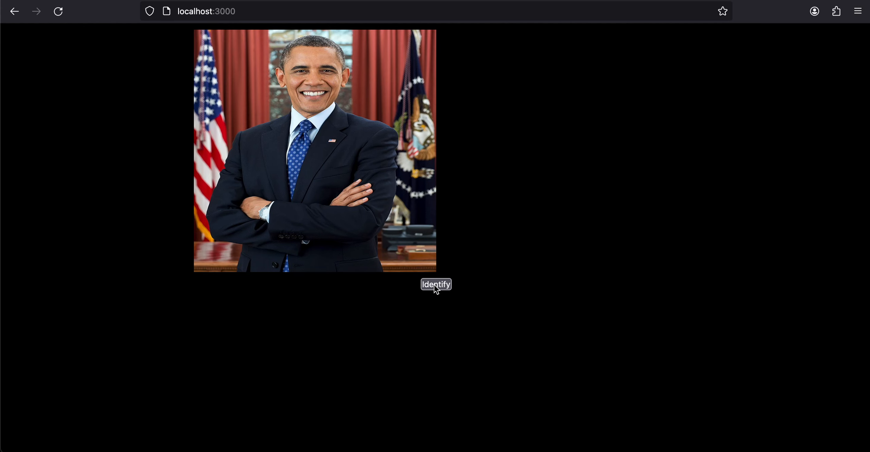
click(435, 285)
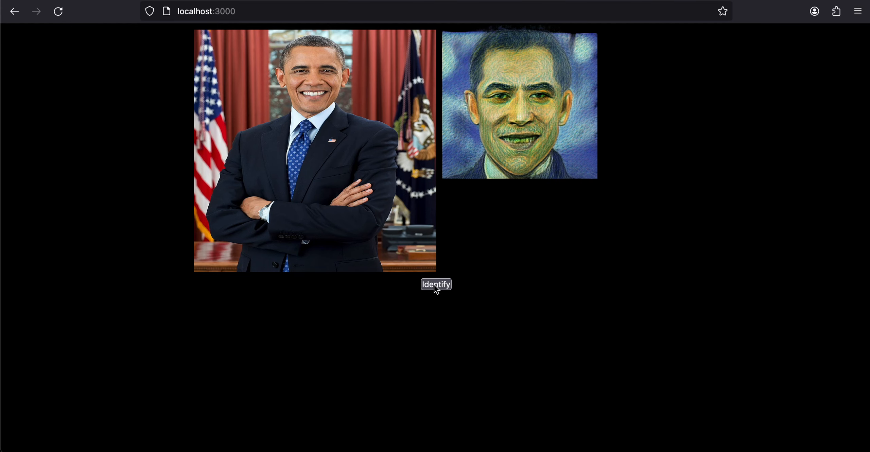
mouse_move(474, 248)
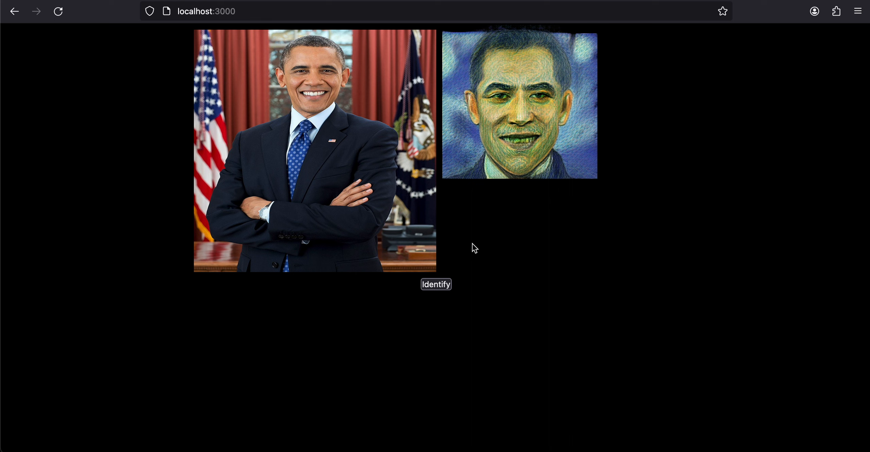
mouse_move(492, 449)
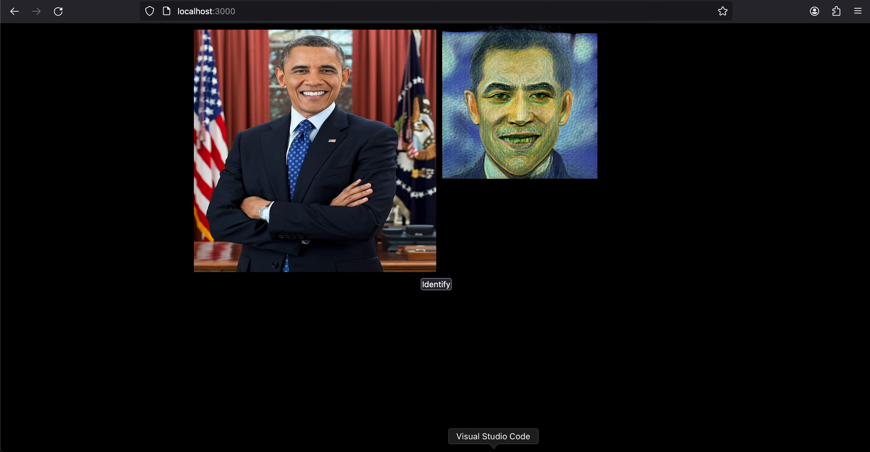
Change the modelAssetPath file name to color_sketch and rerun Identify on the portrait.
click(492, 436)
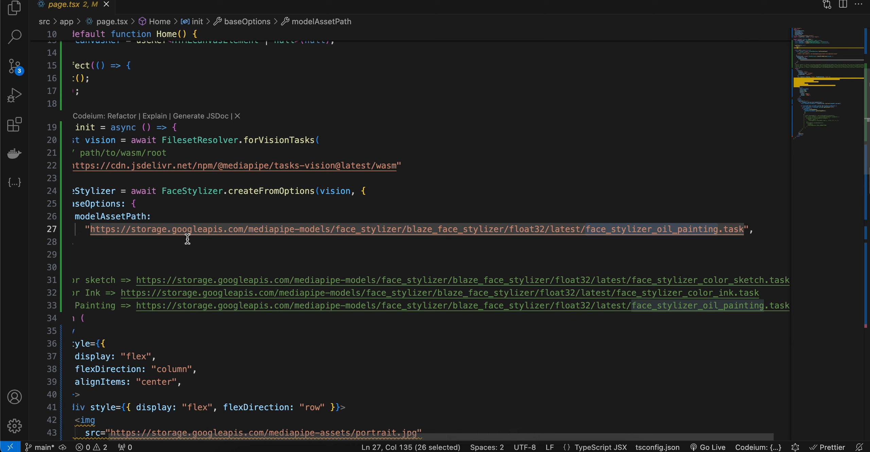
mouse_move(312, 257)
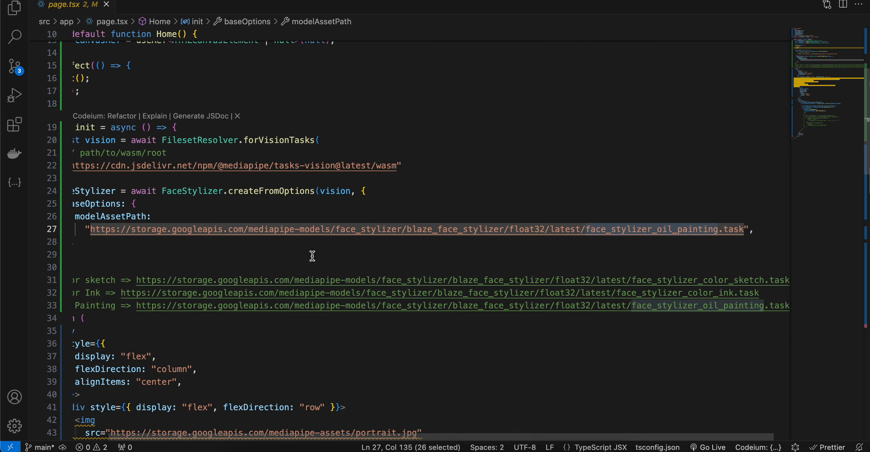
mouse_move(135, 280)
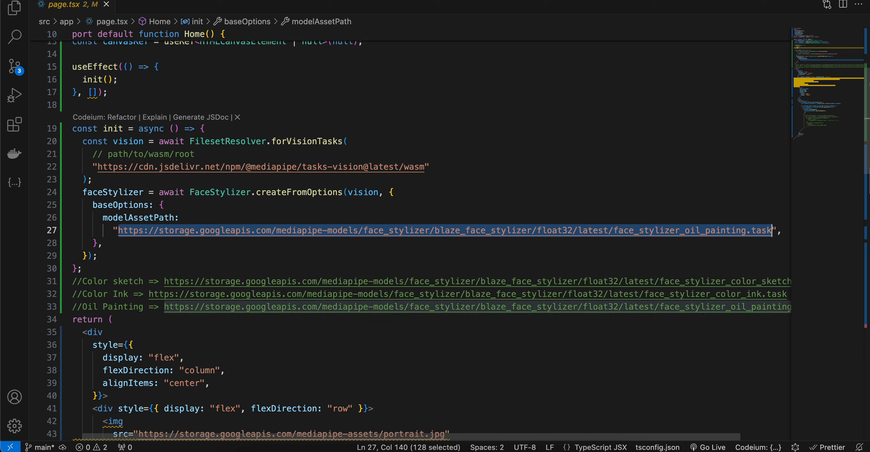
text(color_sketch)
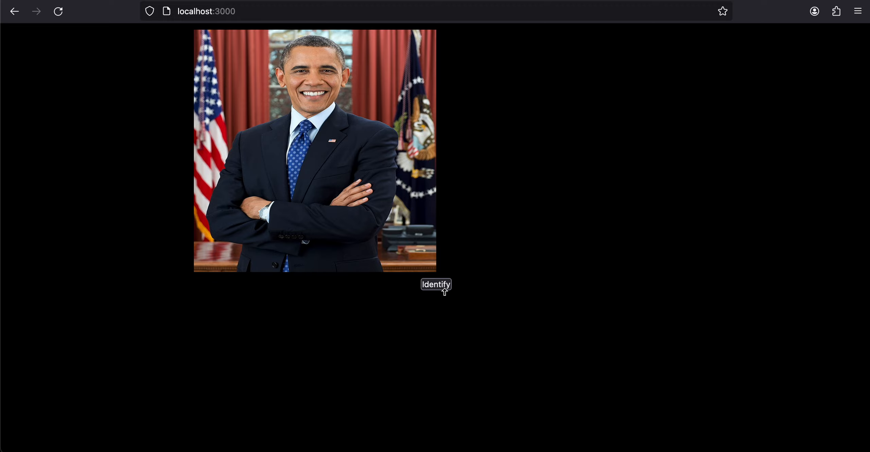
click(436, 284)
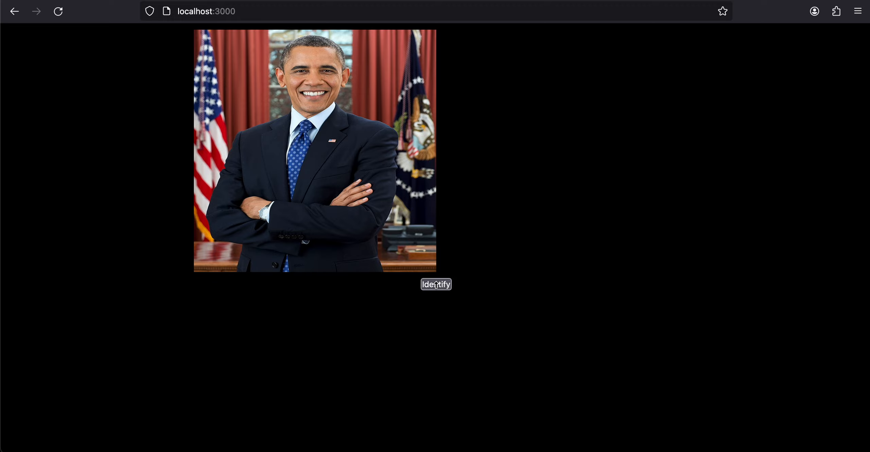
click(436, 284)
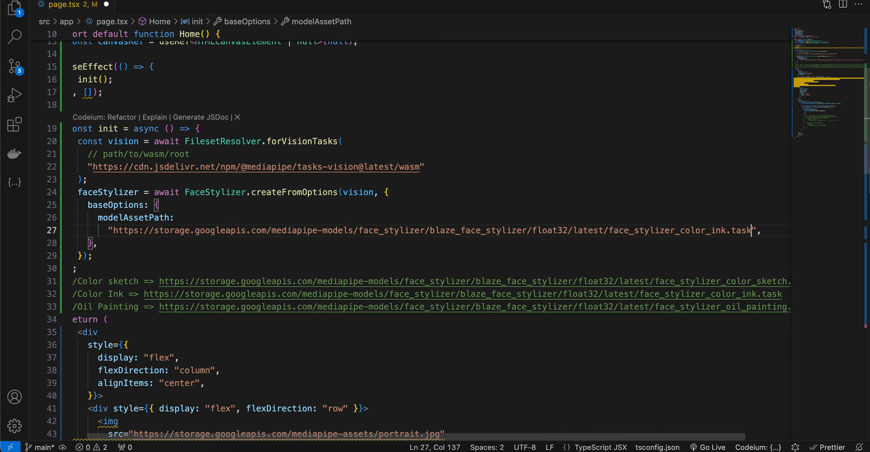
Point modelAssetPath at the color_ink.task URL and run Identify with that model.
click(417, 436)
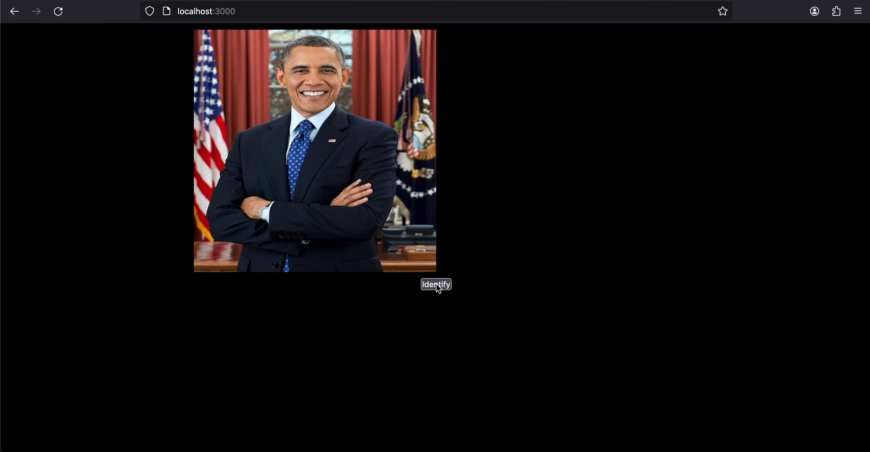
click(436, 285)
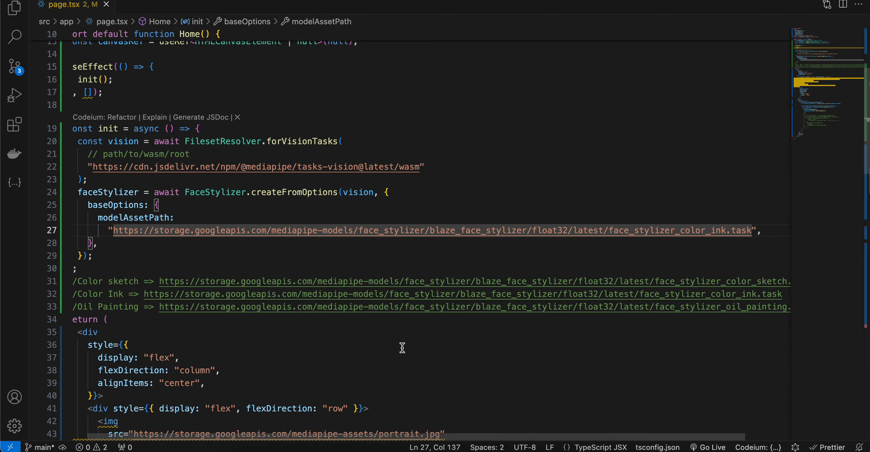
mouse_move(169, 287)
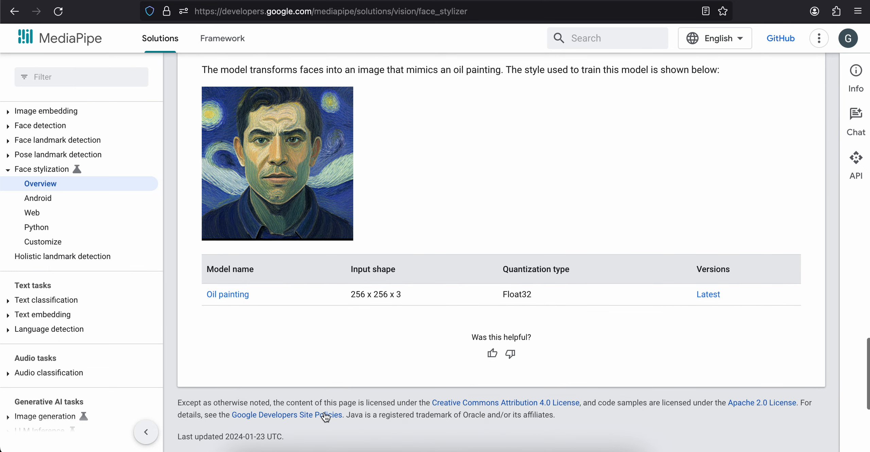
Bring up link options for the Oil painting model to copy its download URL.
right_click(227, 294)
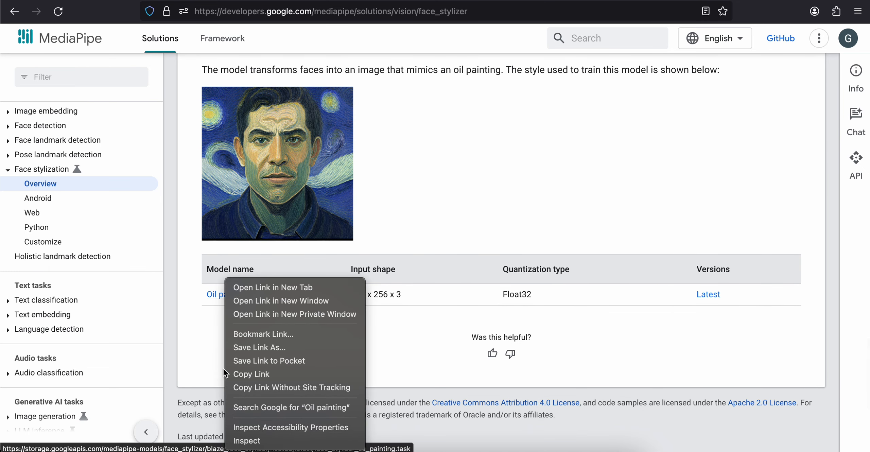
mouse_move(251, 374)
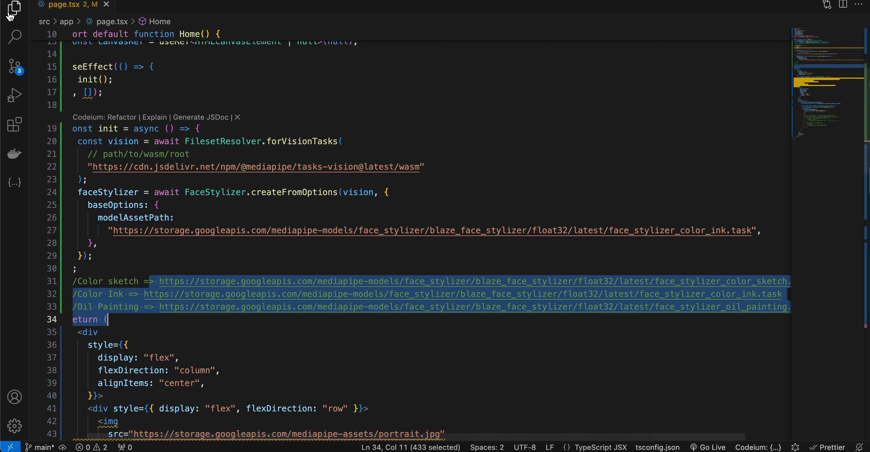
click(14, 13)
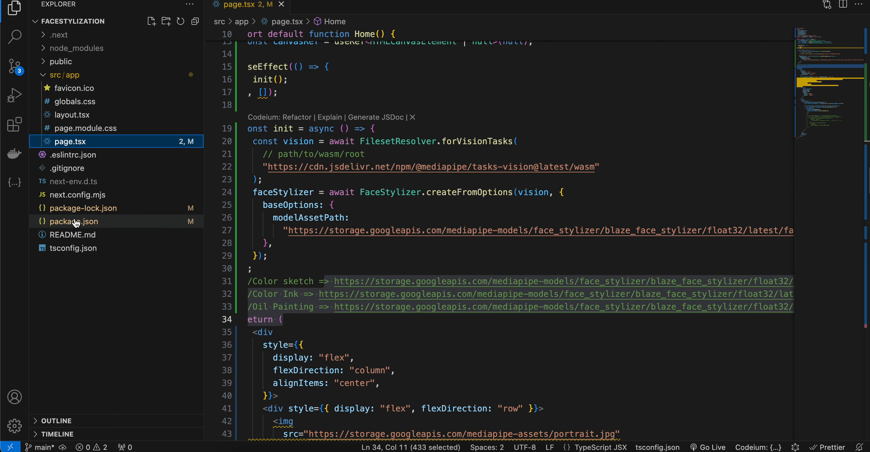
click(72, 222)
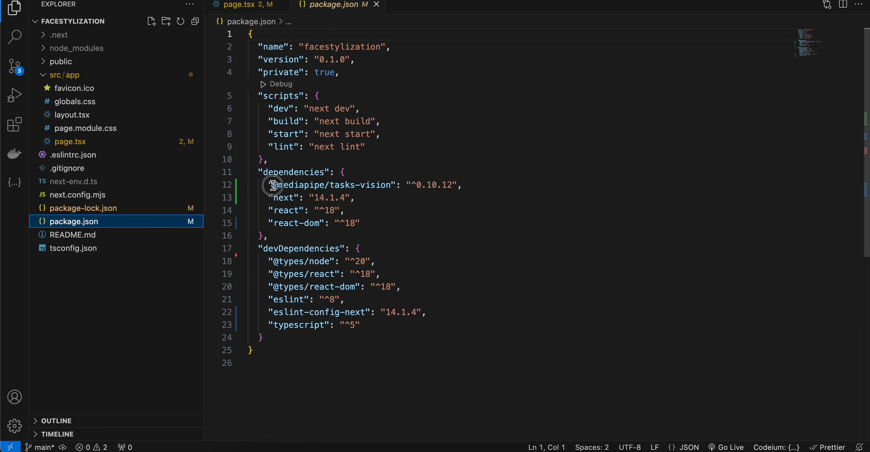
double_click(330, 185)
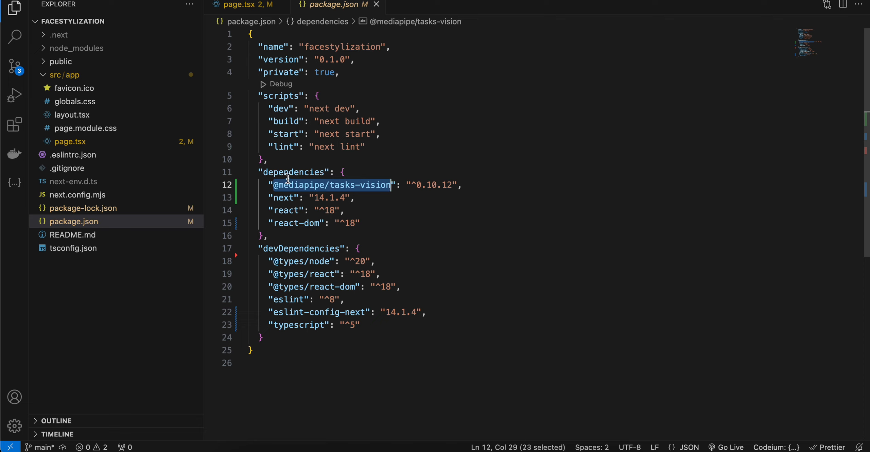
mouse_move(370, 188)
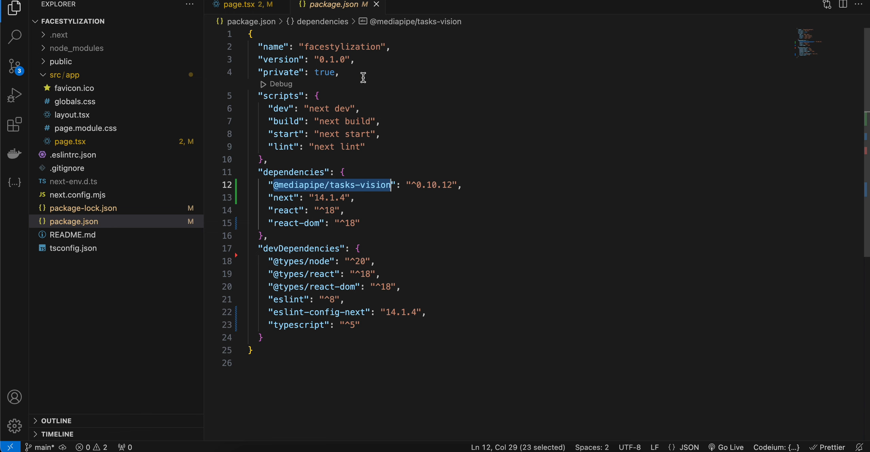
Review page.tsx's FilesetResolver and FaceStylizer imports, the canvasRef declaration and the init call in the effect.
click(244, 4)
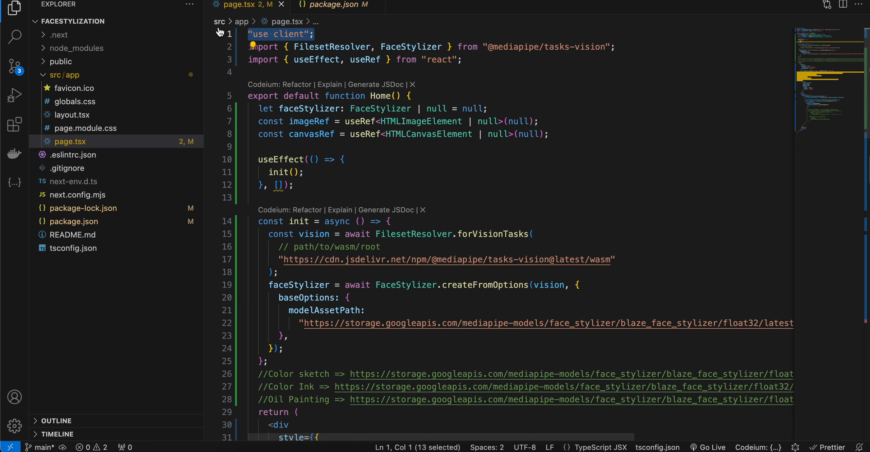
mouse_move(219, 21)
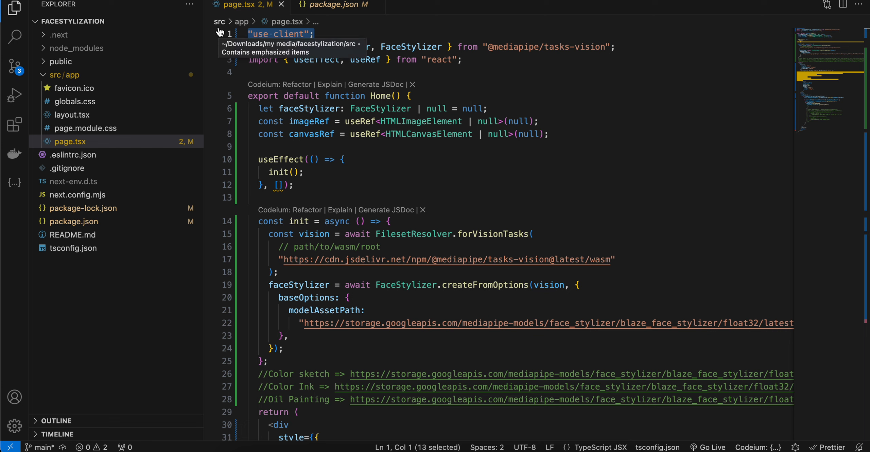
mouse_move(494, 47)
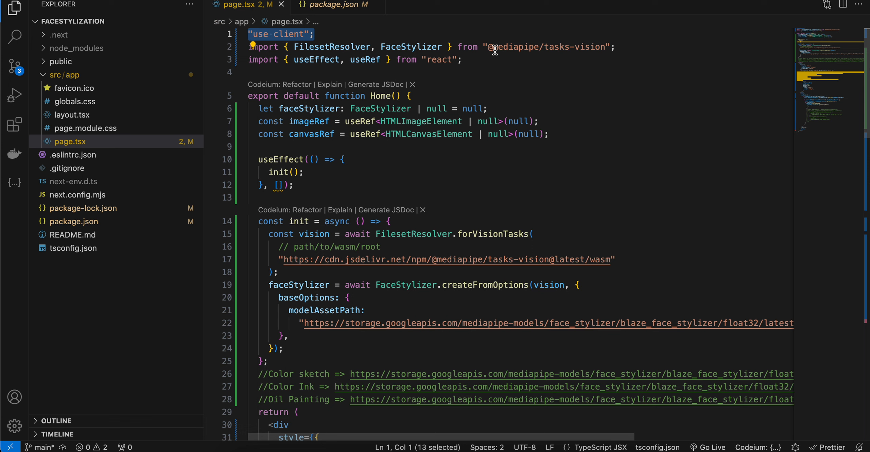
double_click(331, 47)
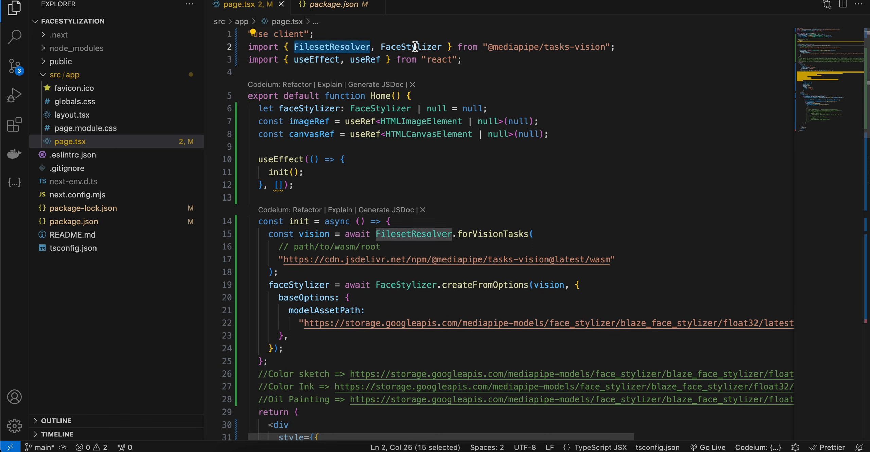
double_click(407, 47)
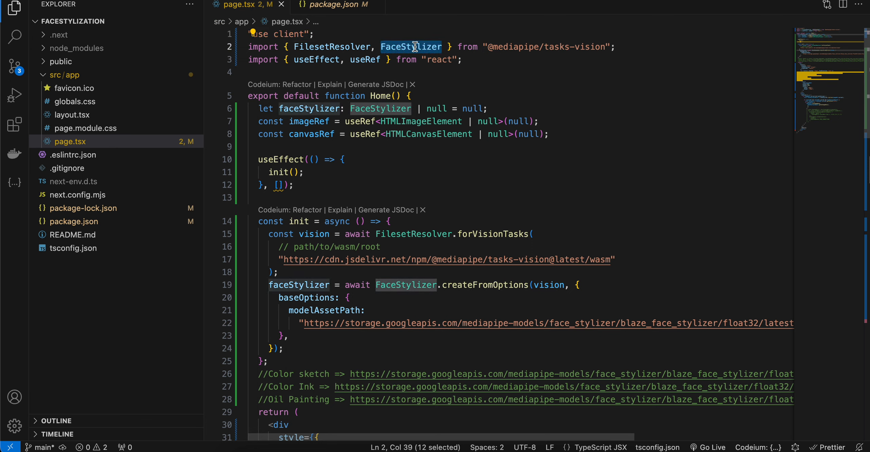
double_click(365, 60)
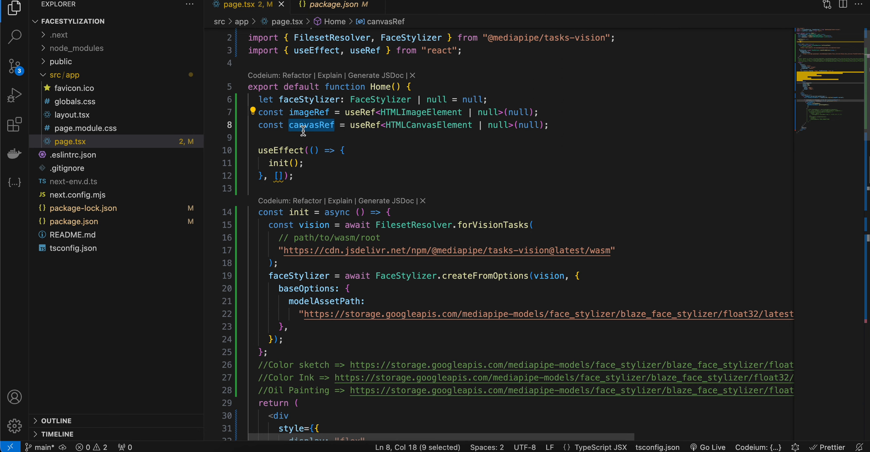
scroll(down, 3)
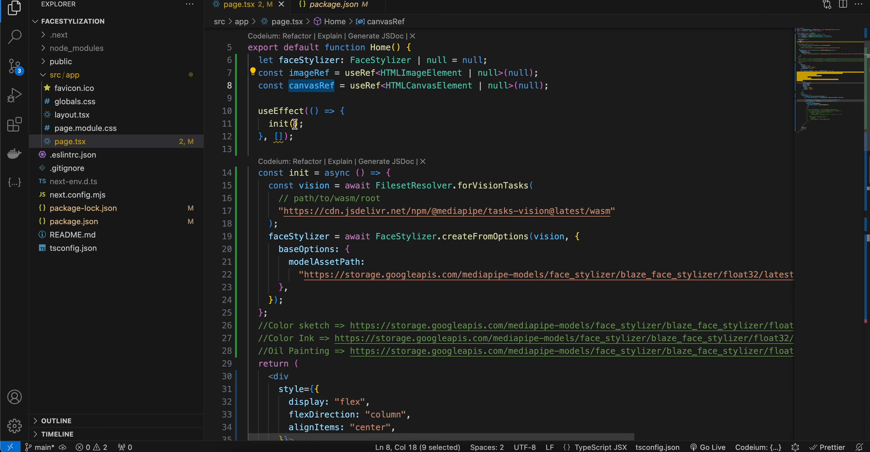
double_click(313, 186)
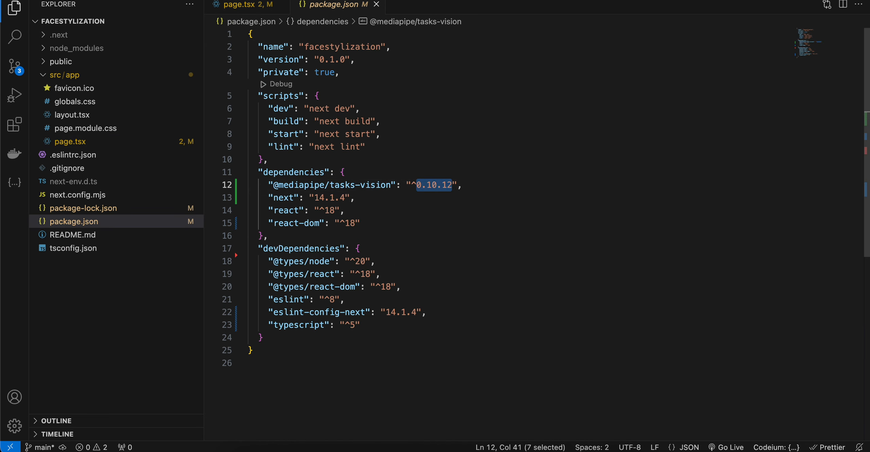
click(244, 5)
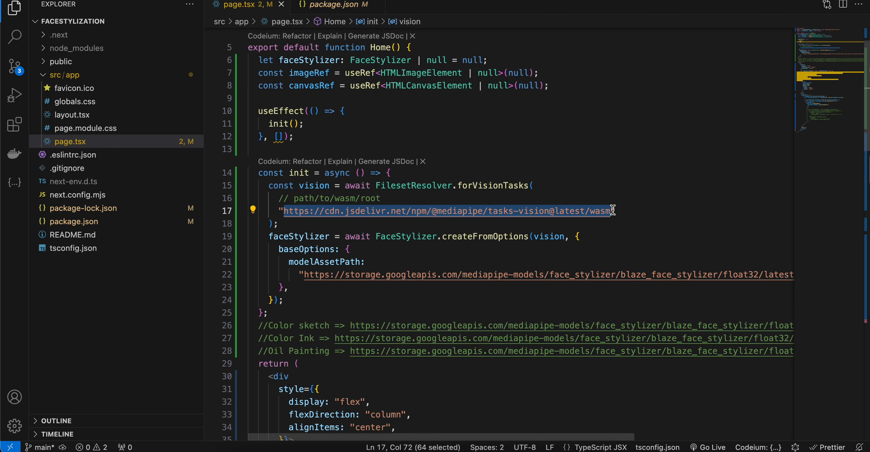
text(@wasm)
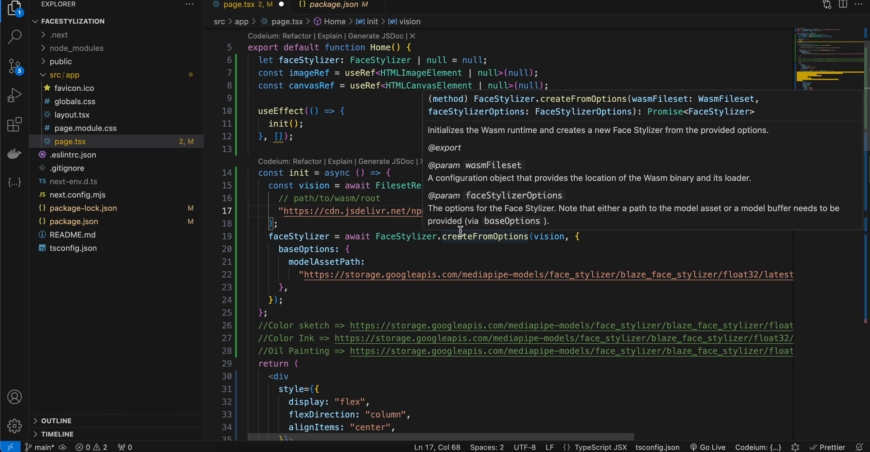
mouse_move(601, 255)
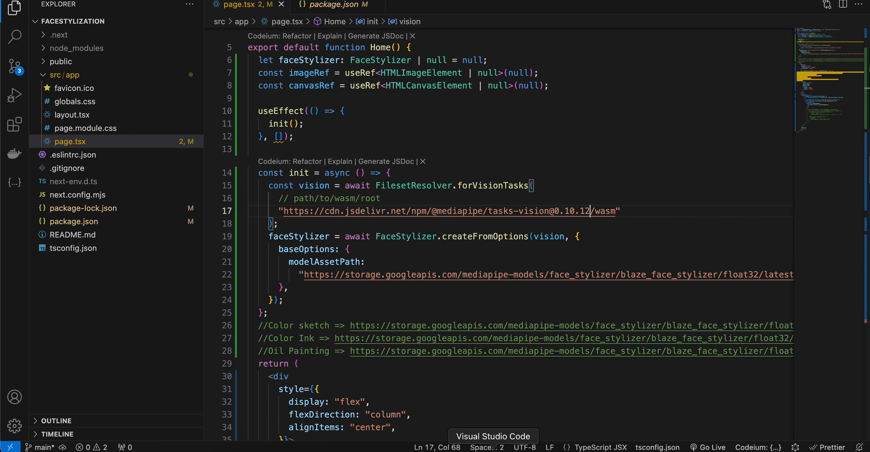
scroll(right, 3)
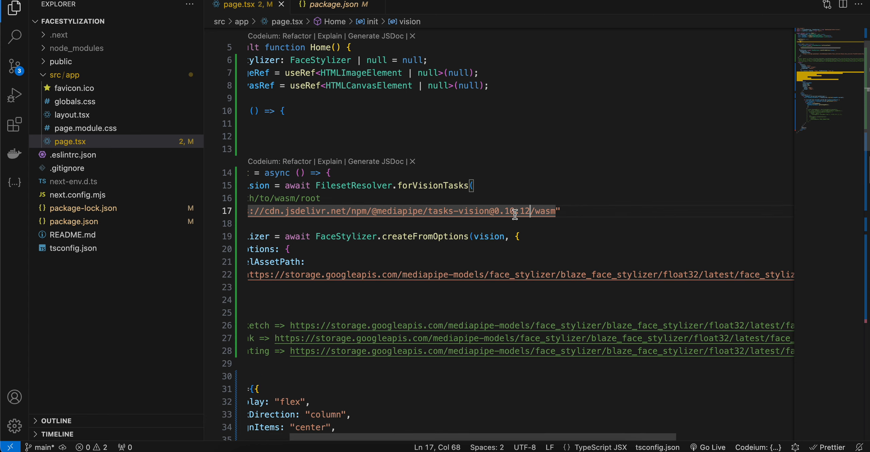
mouse_move(505, 208)
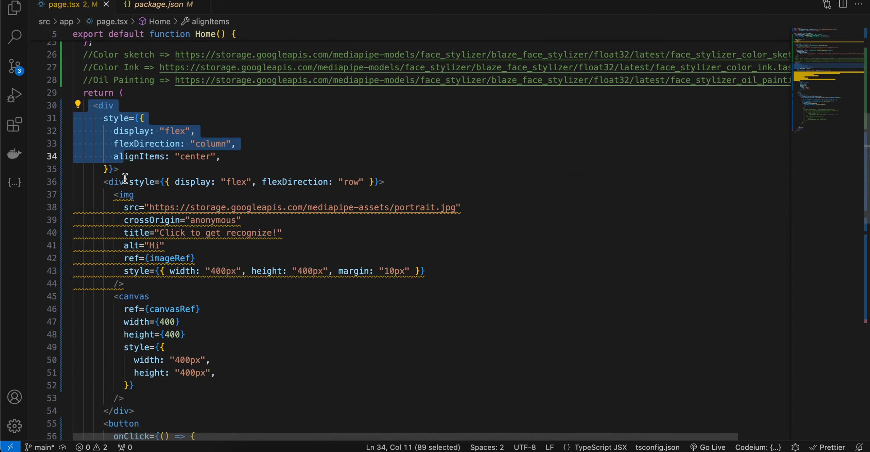
double_click(349, 178)
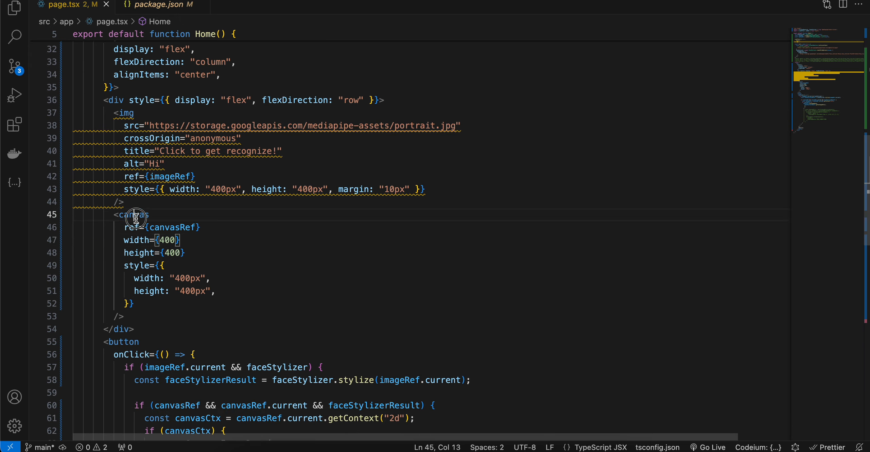
double_click(172, 227)
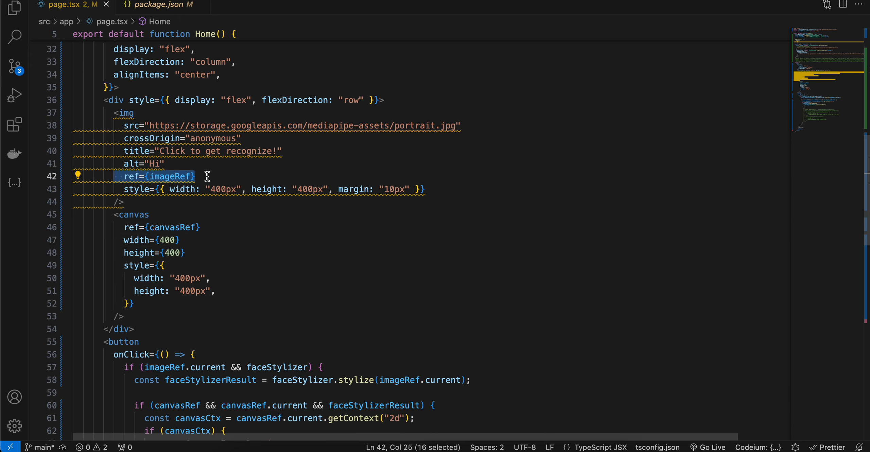
scroll(down, 3)
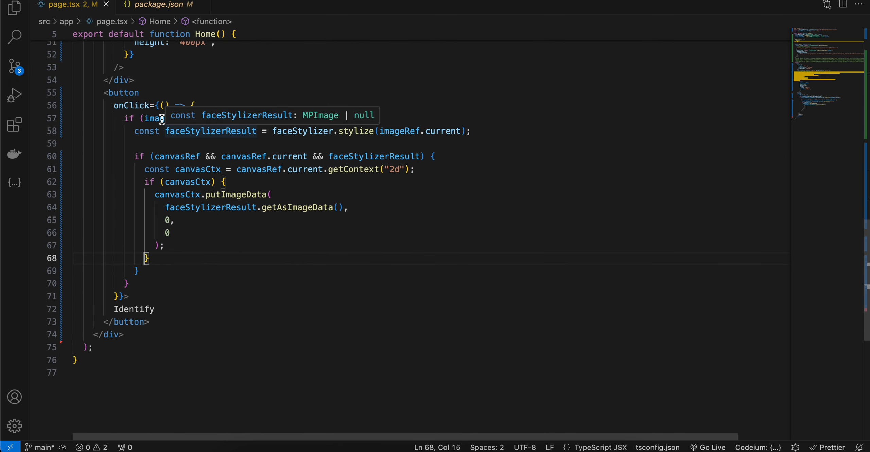
double_click(277, 118)
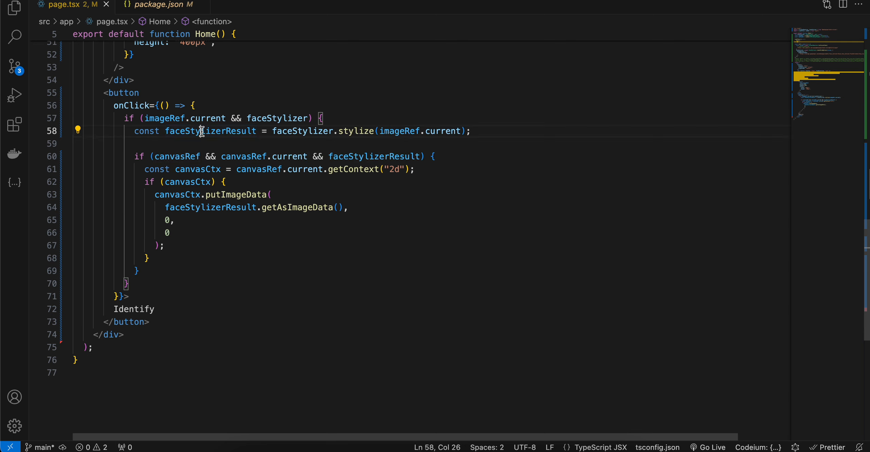
double_click(210, 131)
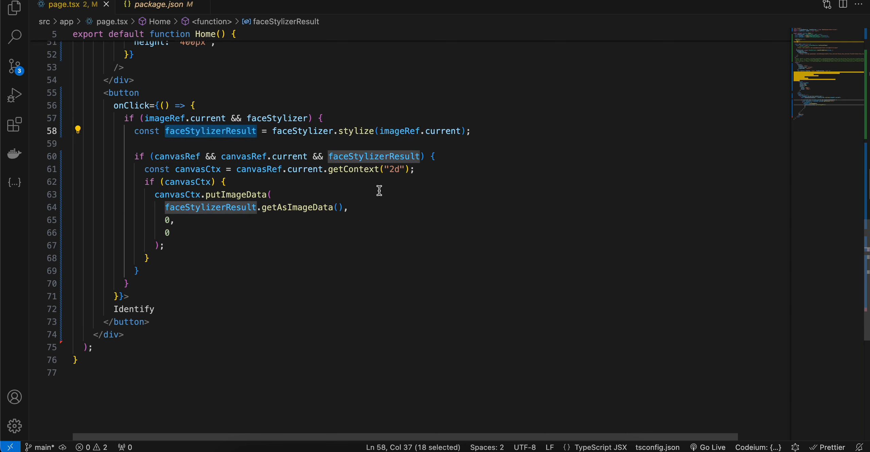
click(196, 170)
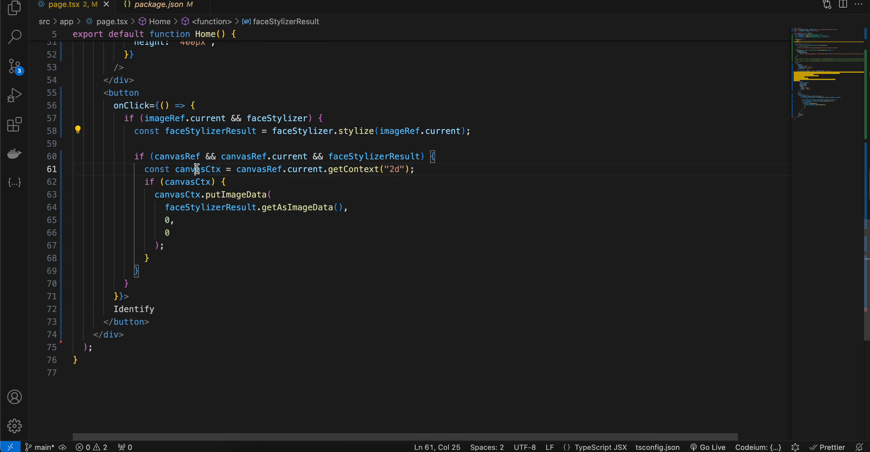
double_click(198, 169)
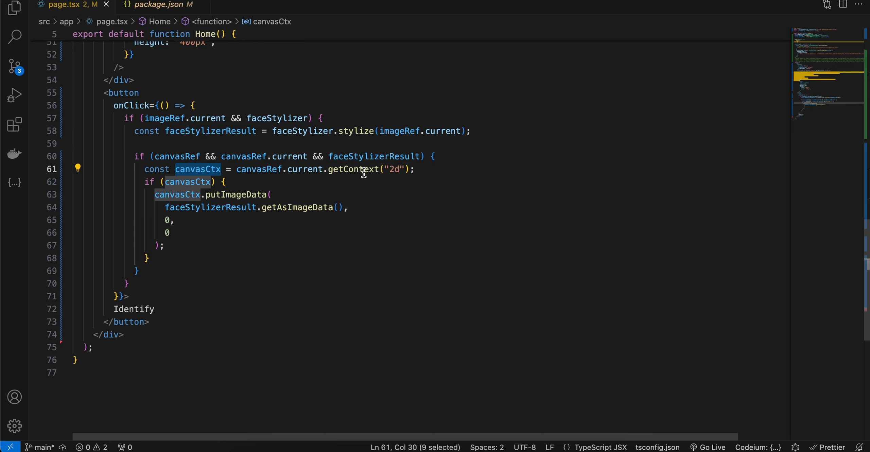
mouse_move(210, 198)
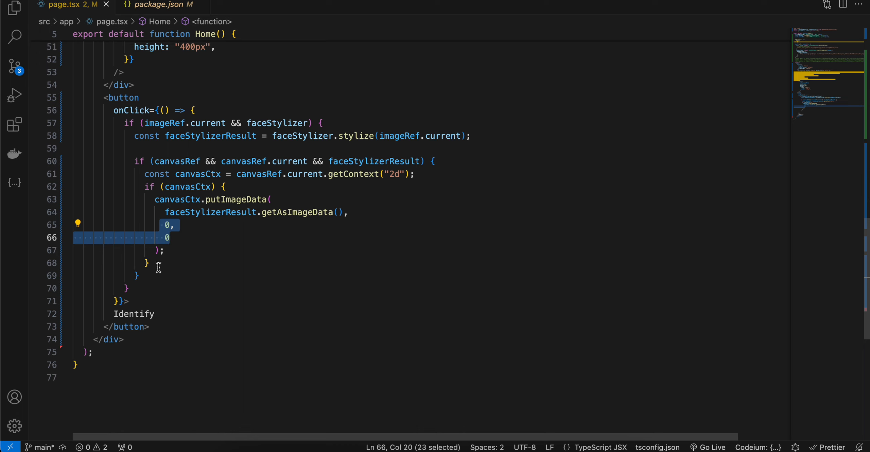
mouse_move(225, 272)
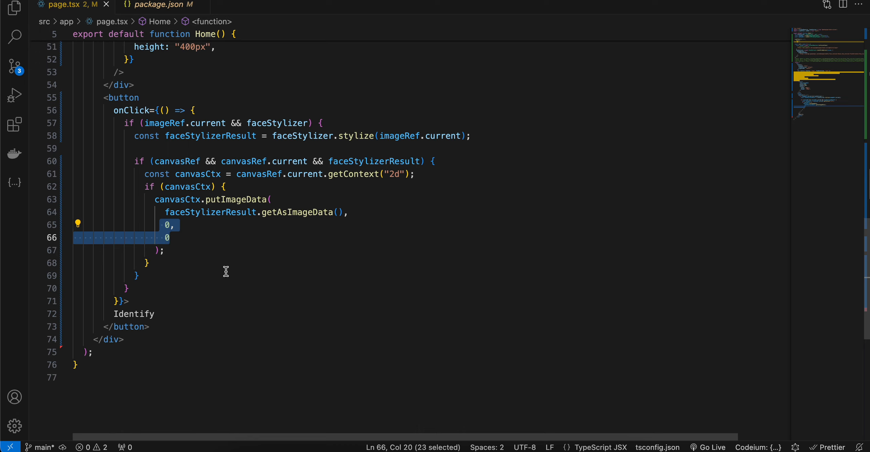
mouse_move(422, 232)
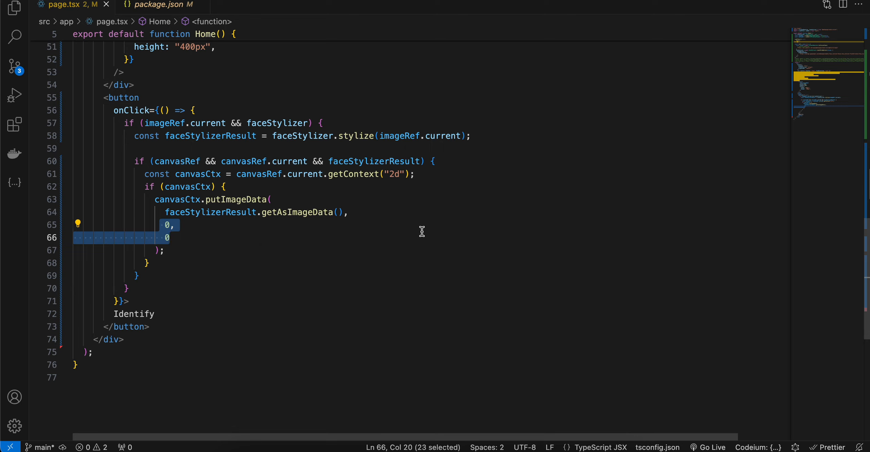